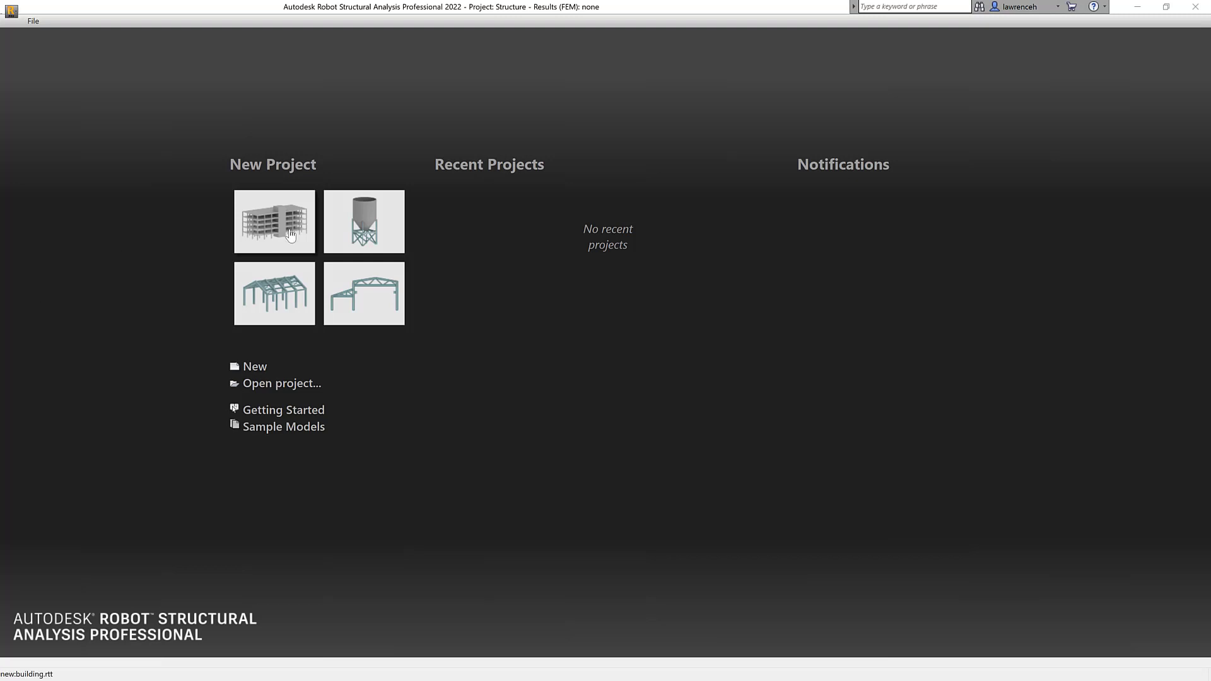
- Start a new Building project from the Robot start page
left_click(274, 220)
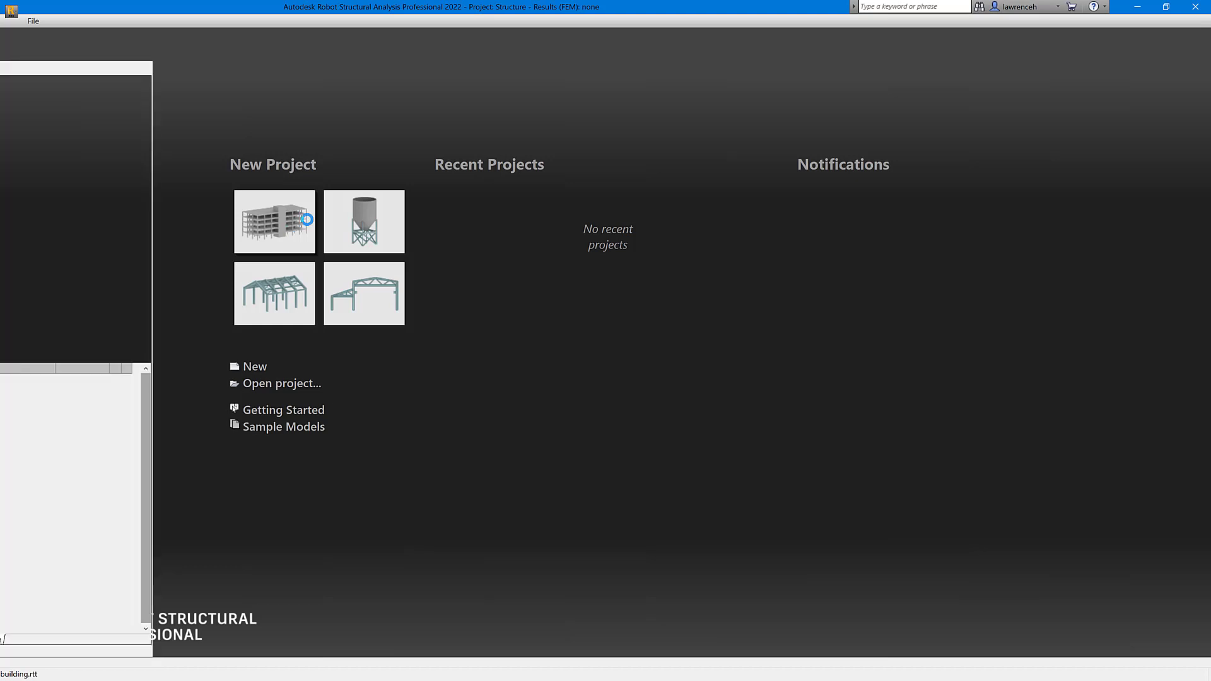
left_click(274, 221)
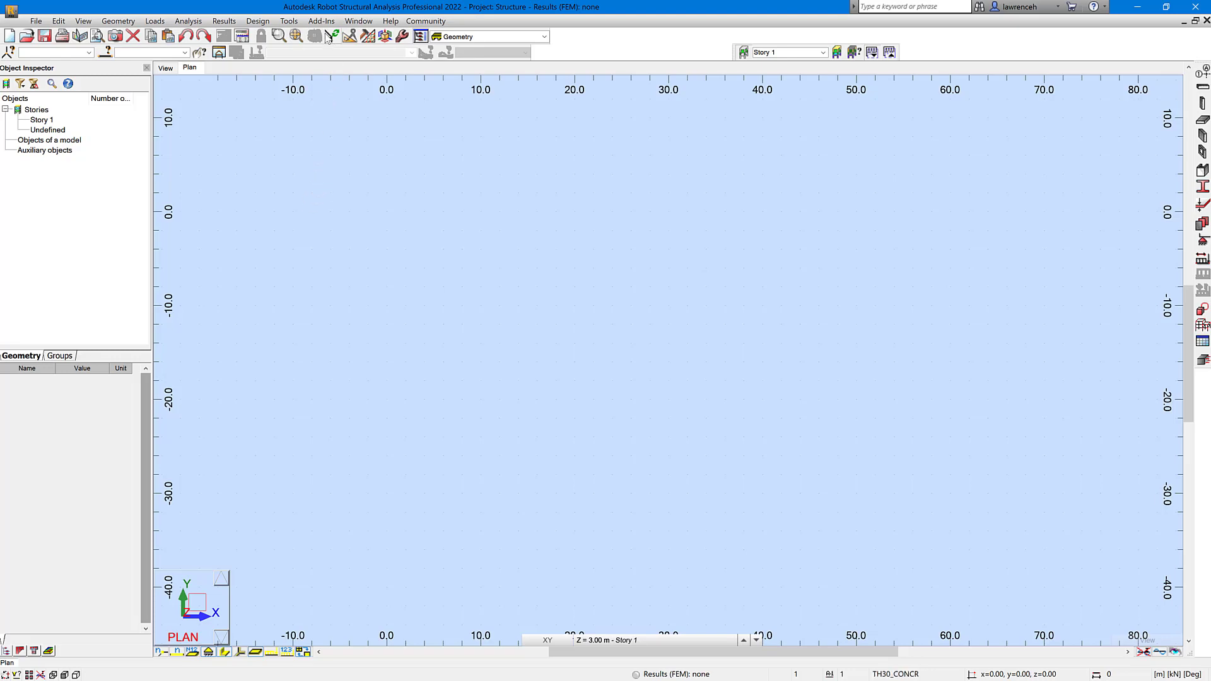
- Launch Dynamo from the Add-Ins menu over the empty building model
left_click(320, 21)
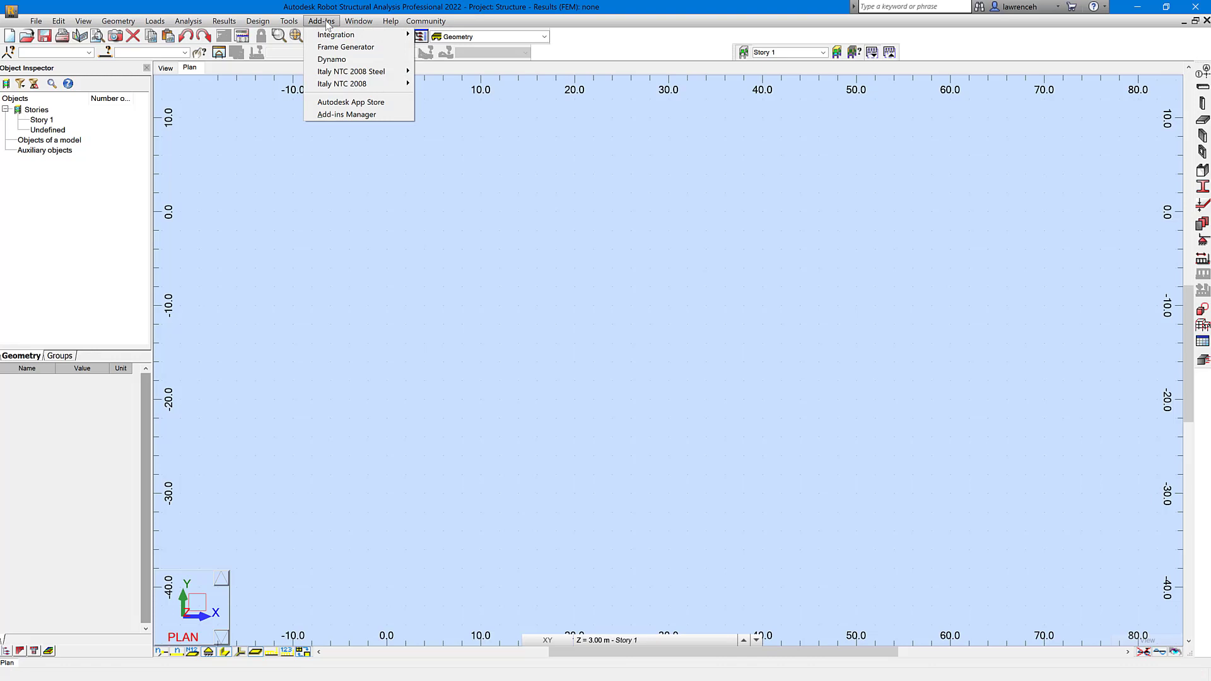
mouse_move(332, 60)
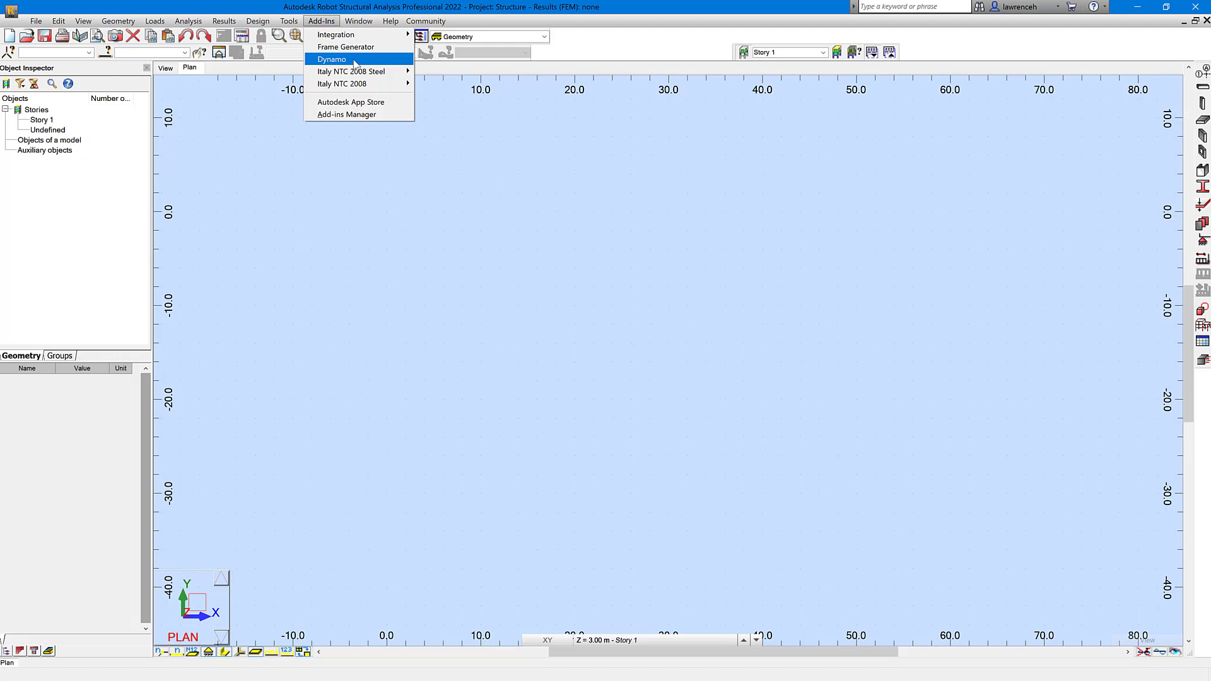
left_click(322, 22)
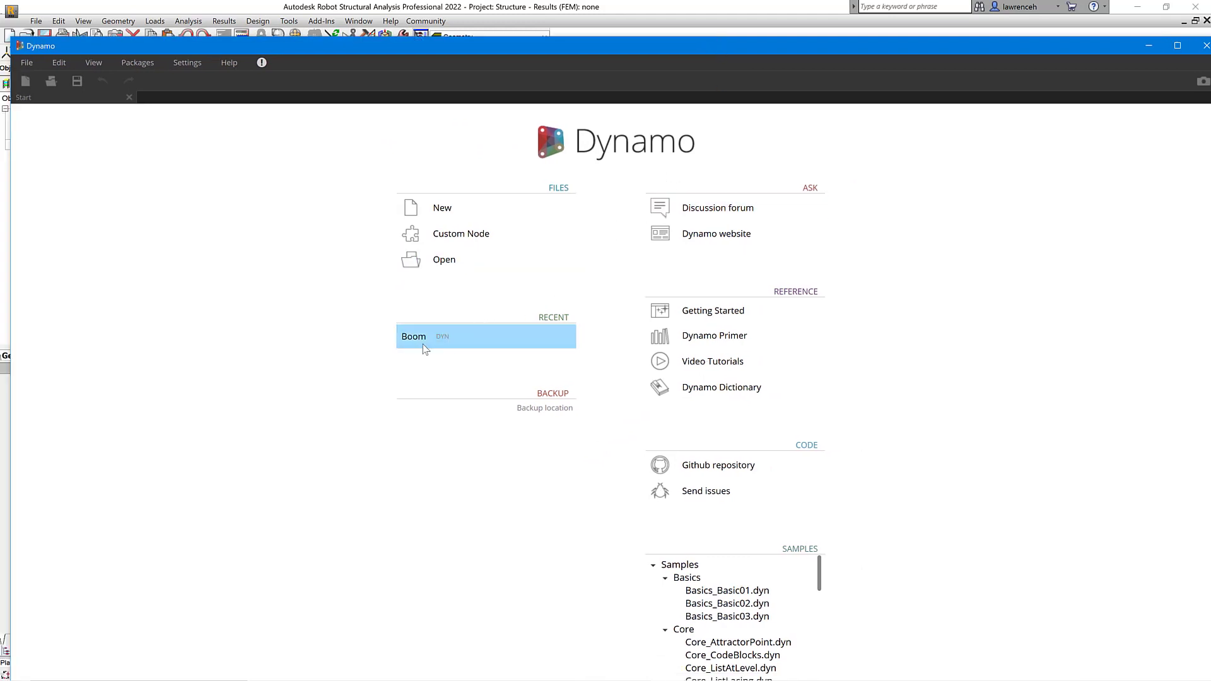
mouse_move(423, 342)
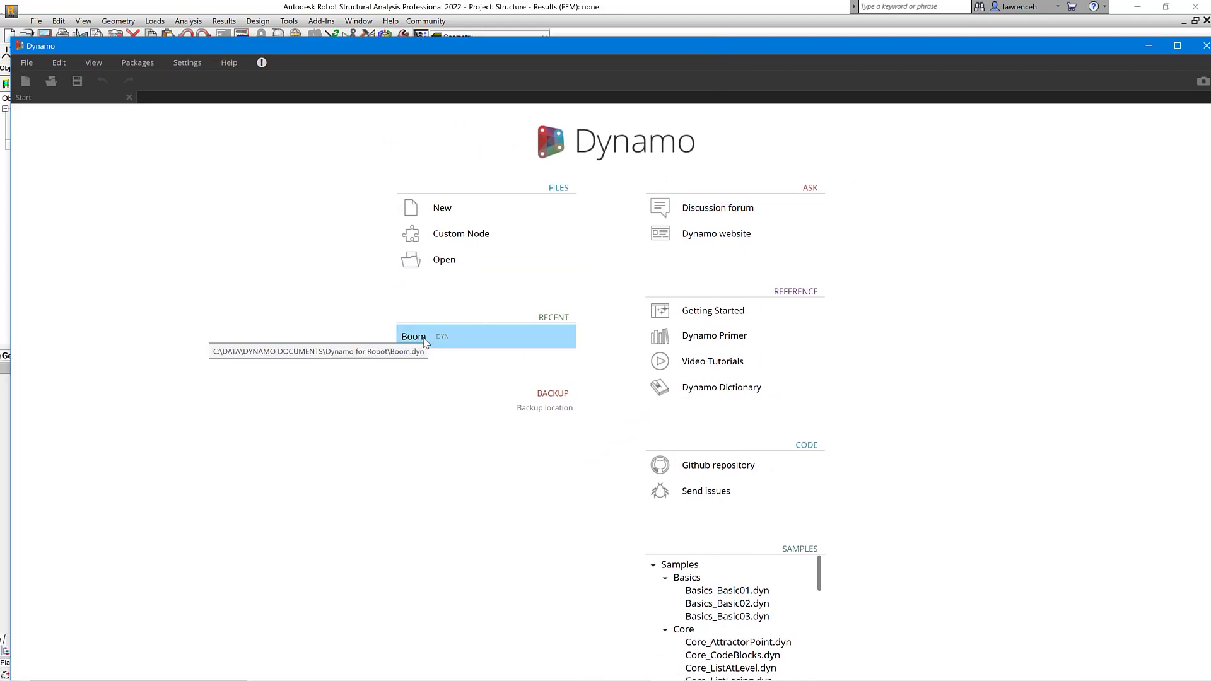
mouse_move(424, 412)
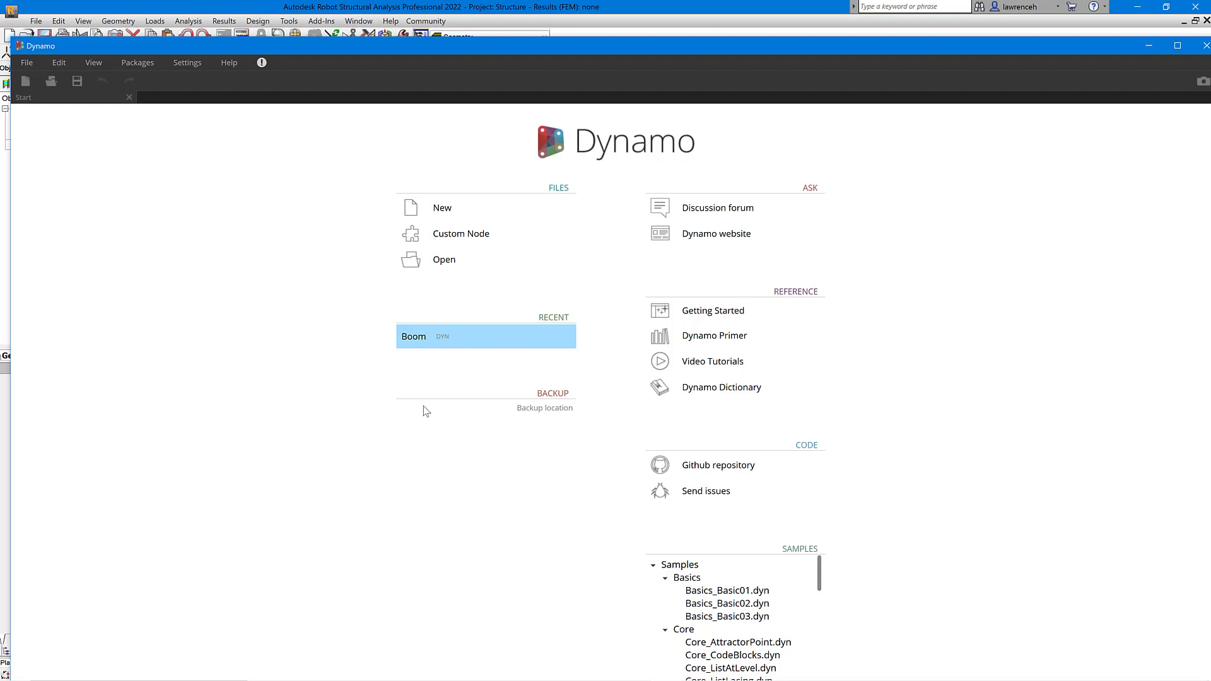
- Open the recent Boom.dyn script with its truss input graph
double_click(414, 336)
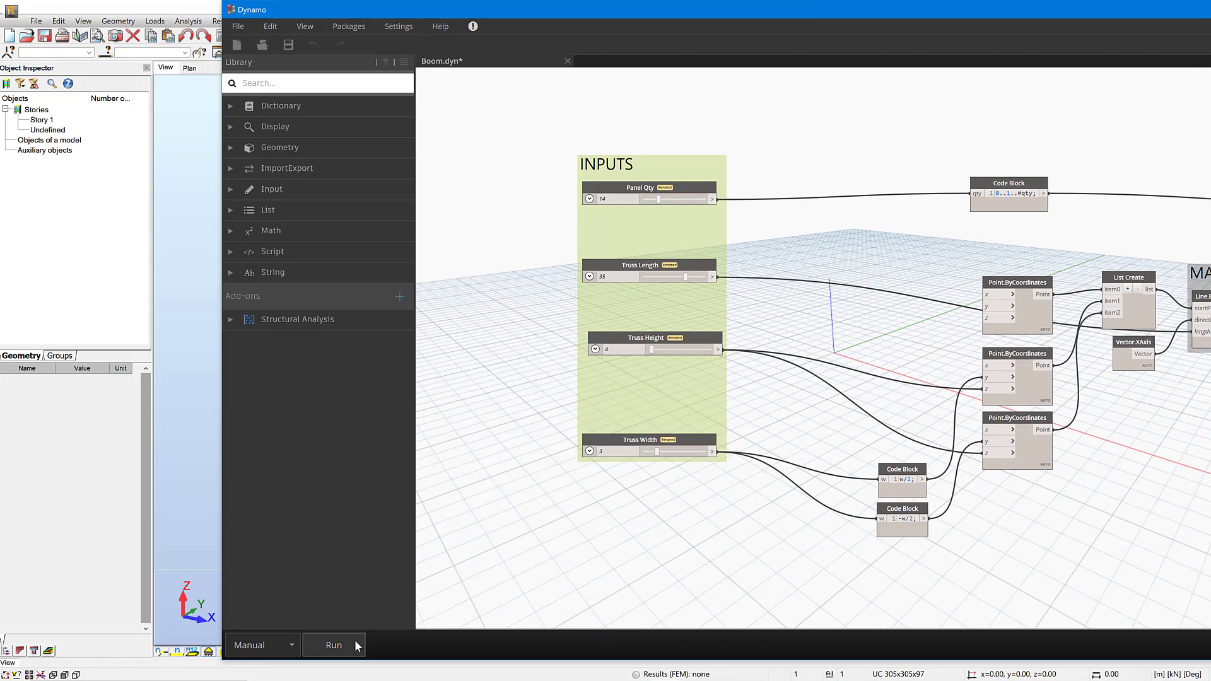
- Run the Boom graph in Manual mode, generating an 84-member, 42-node truss in Robot
left_click(333, 645)
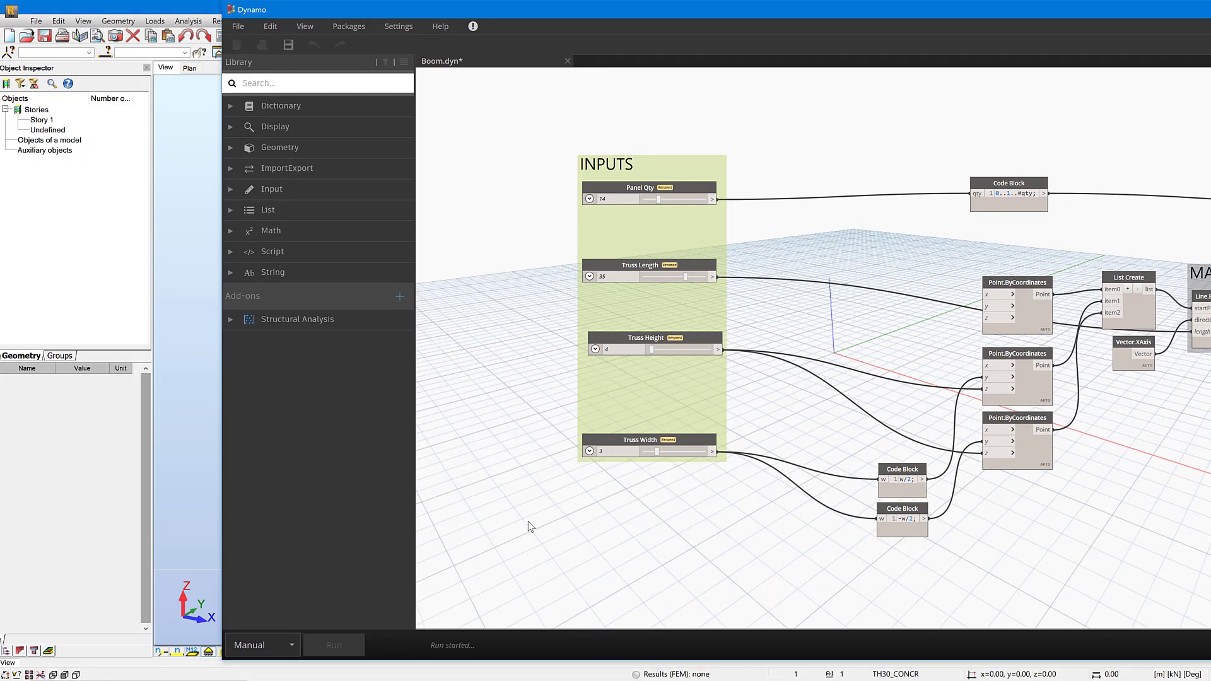
left_click(333, 645)
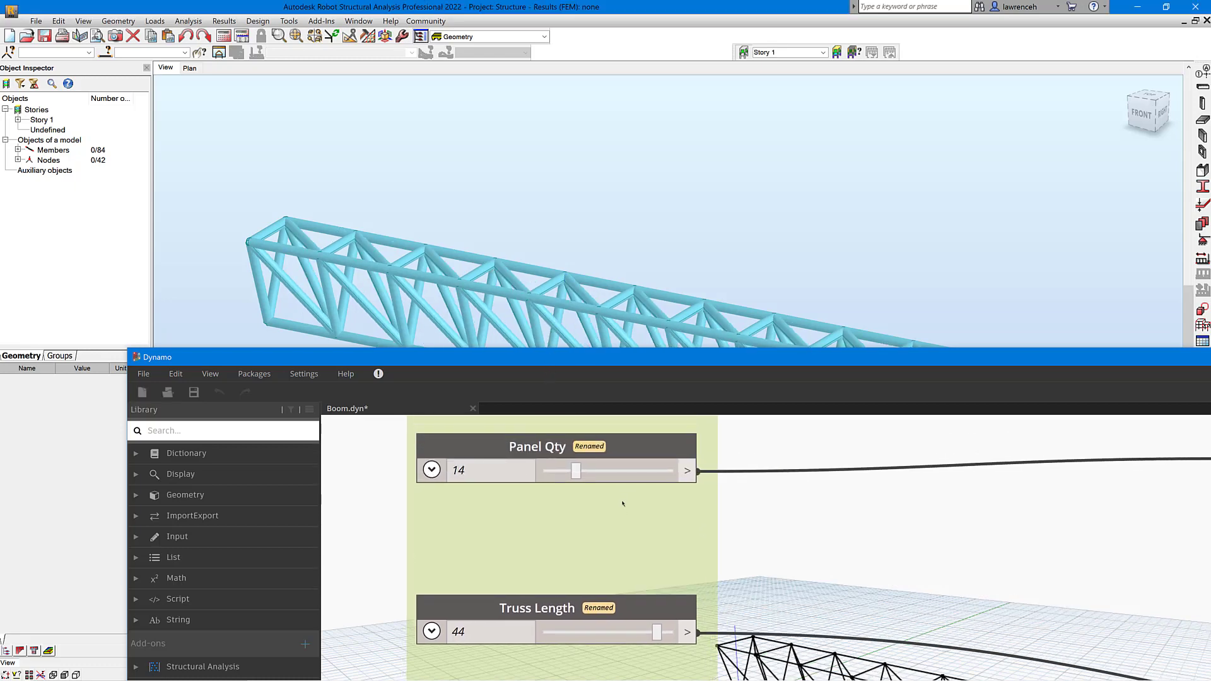
- Lower Panel Qty from 14 through 12 to 10, leaving Truss Length at 44
left_click_drag(576, 471, 569, 470)
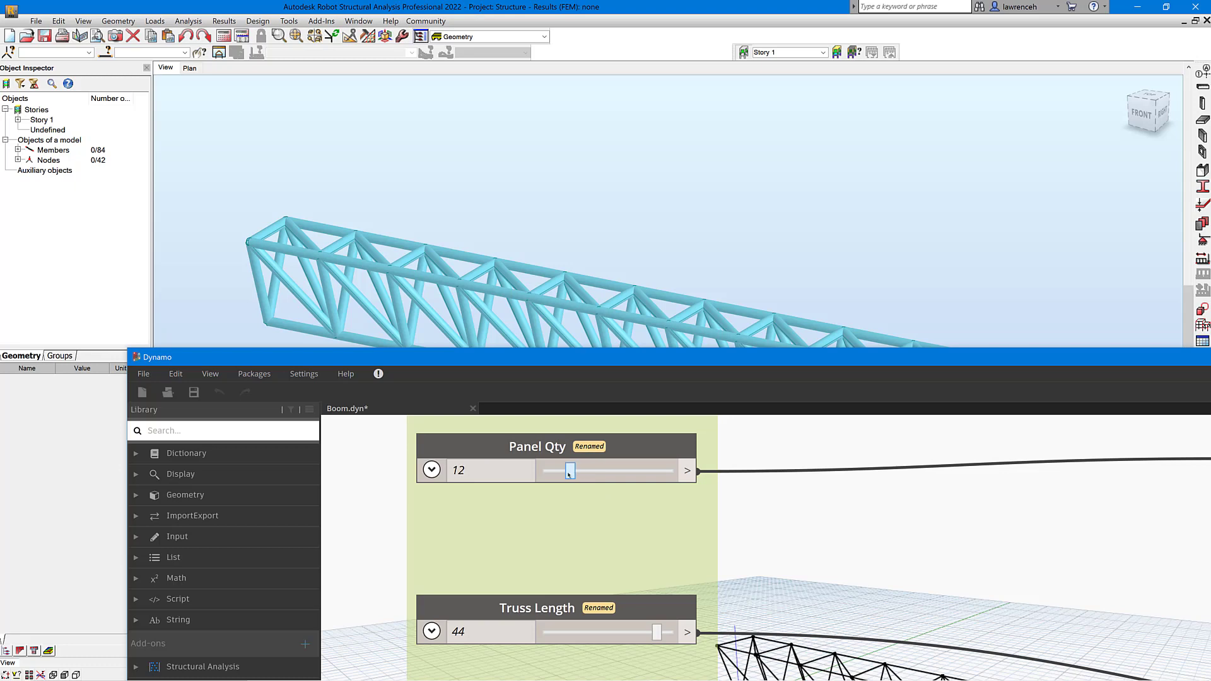
left_click_drag(571, 471, 564, 471)
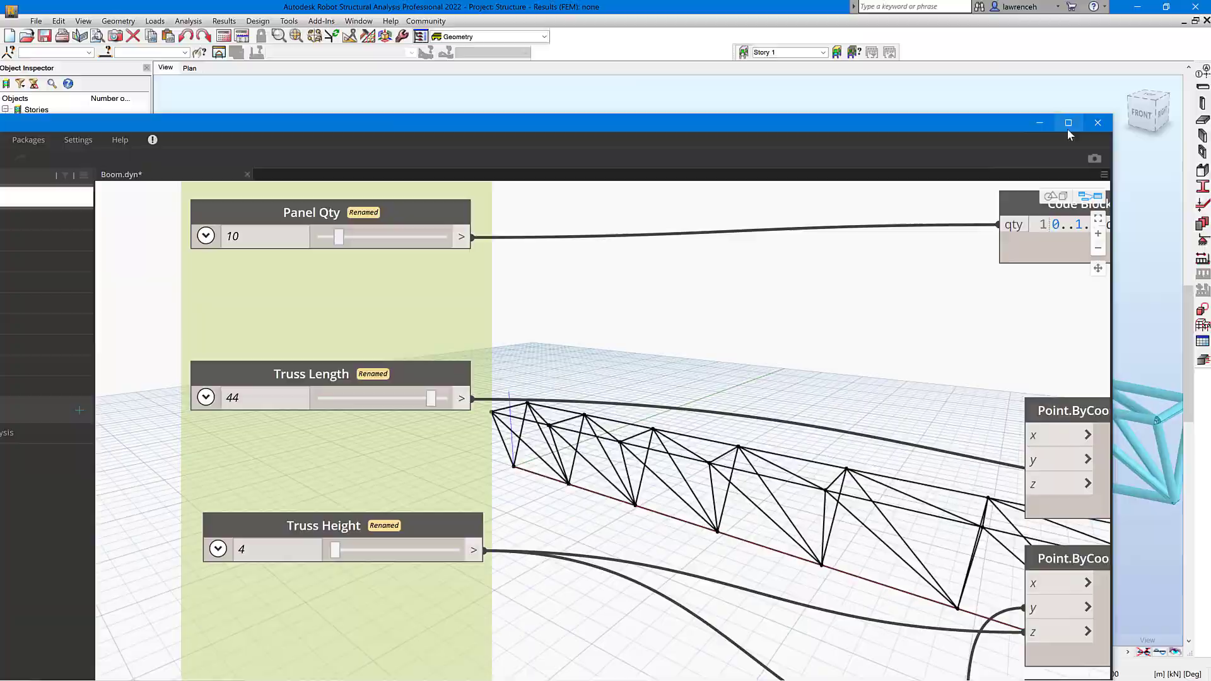
- Maximize Dynamo and expand Structural Analysis > Model > AnalyticalBar in the Library
left_click(1068, 123)
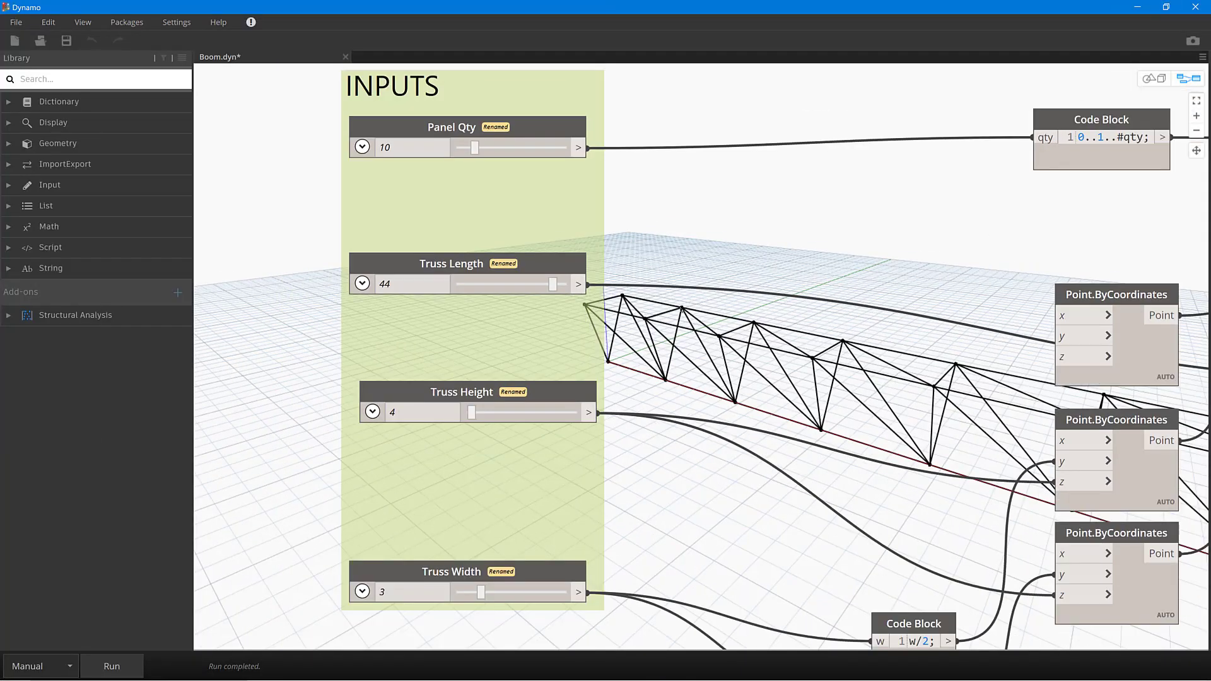
mouse_move(87, 111)
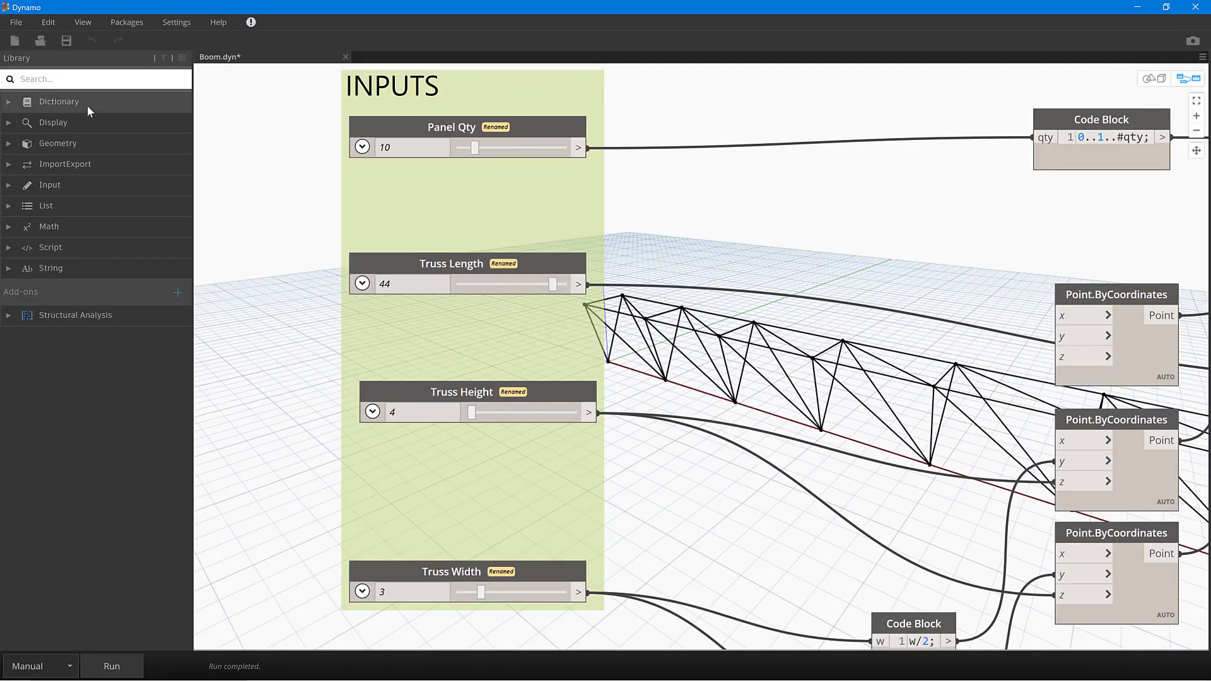
mouse_move(68, 260)
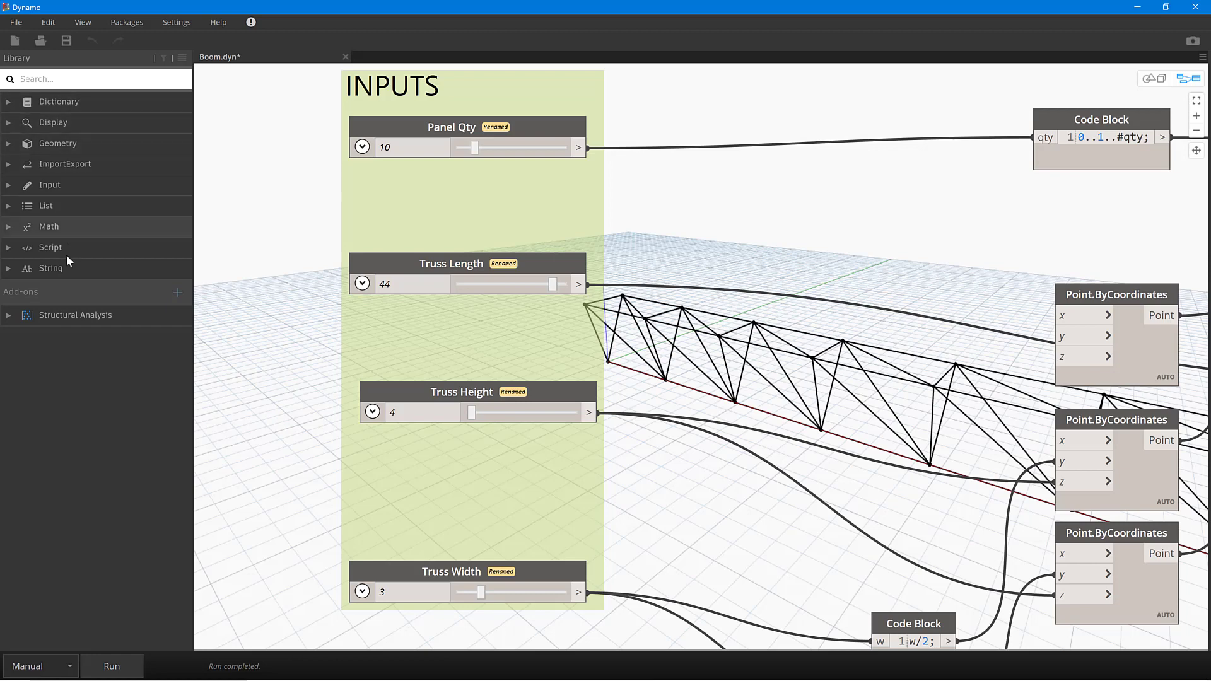
mouse_move(69, 267)
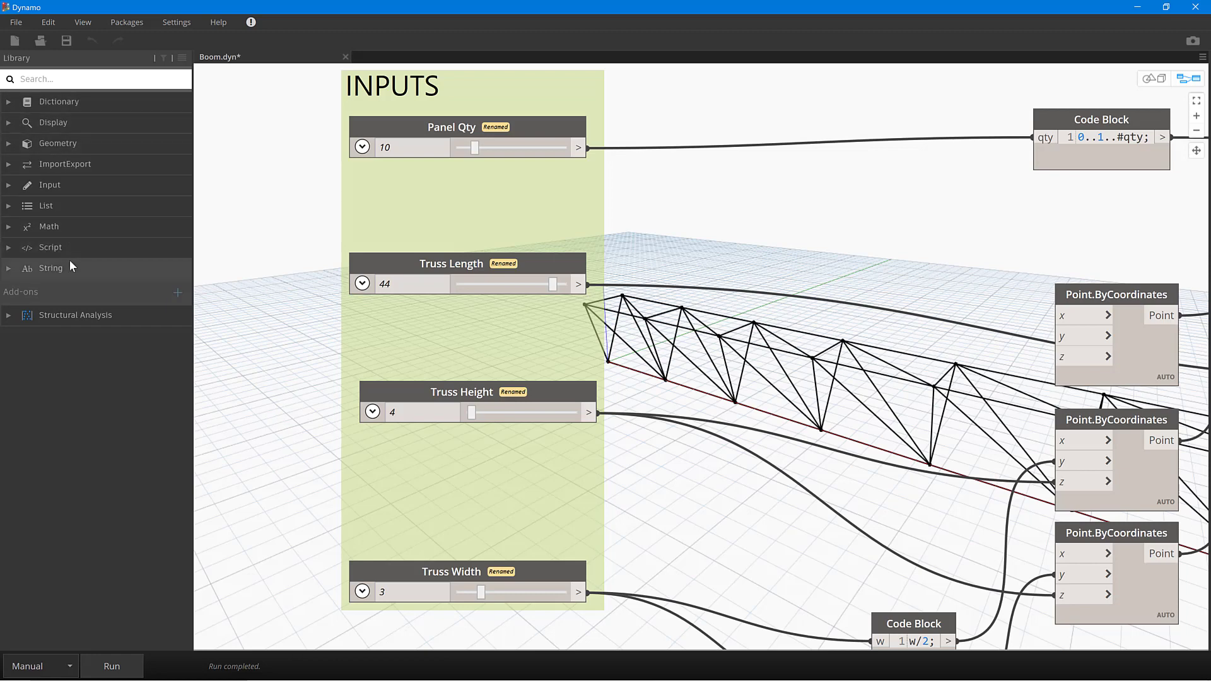
mouse_move(109, 144)
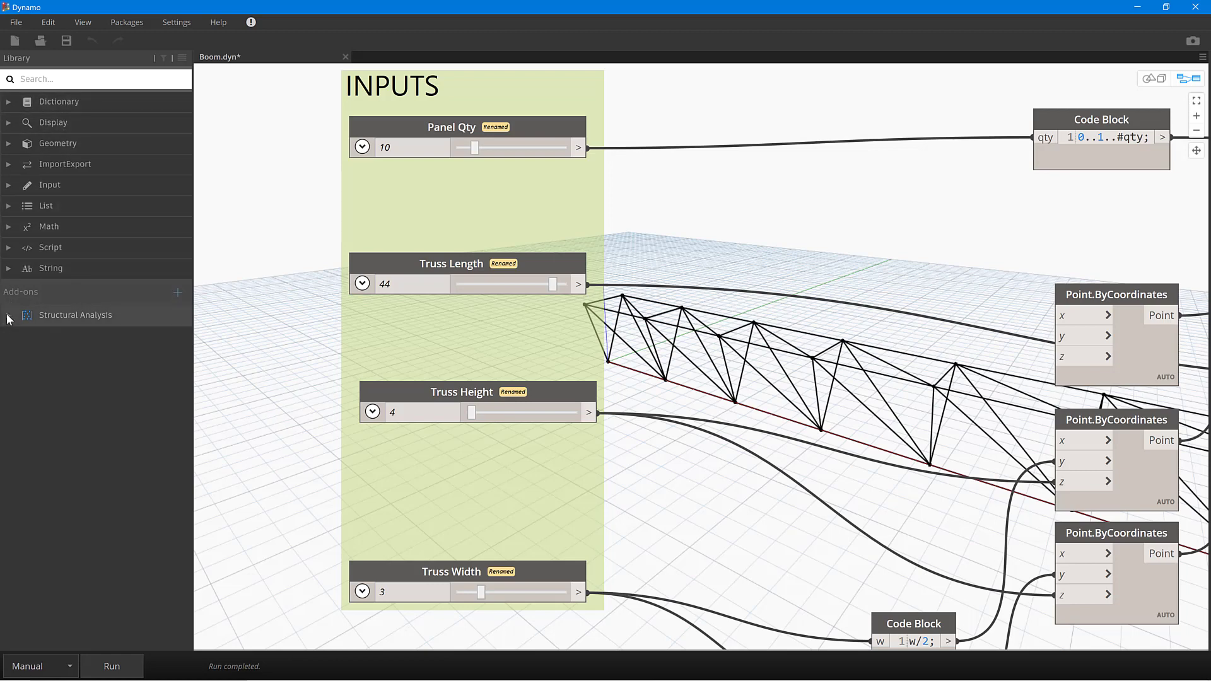
left_click(75, 314)
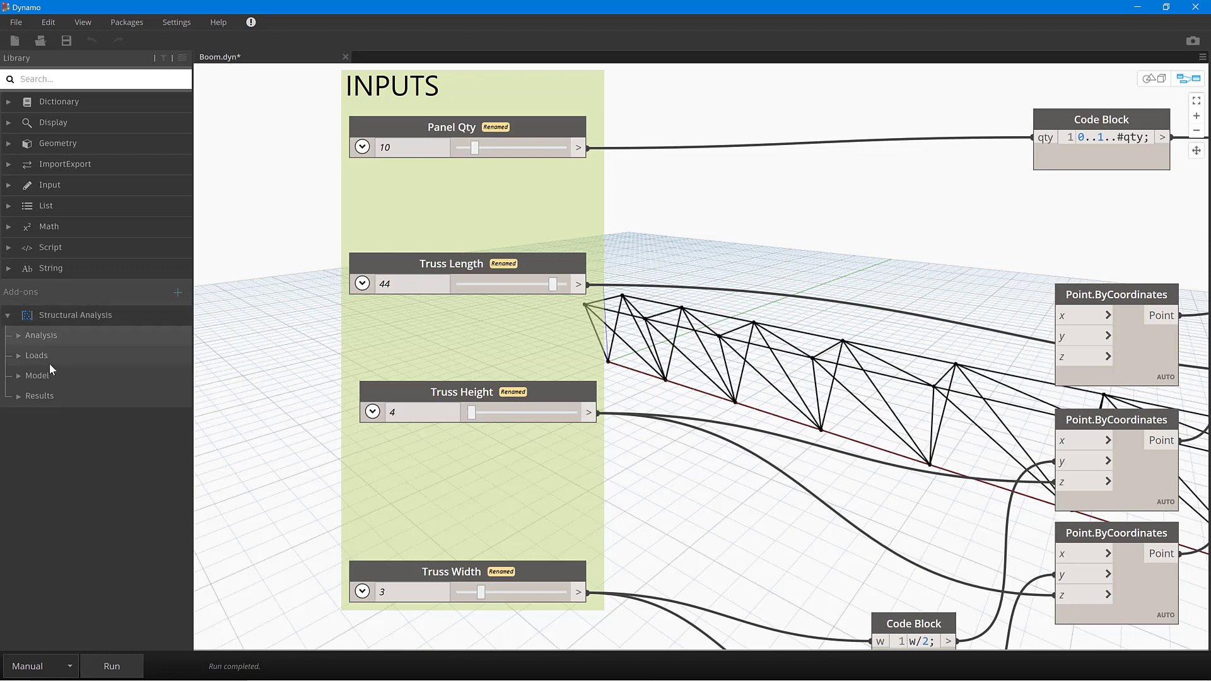
left_click(36, 376)
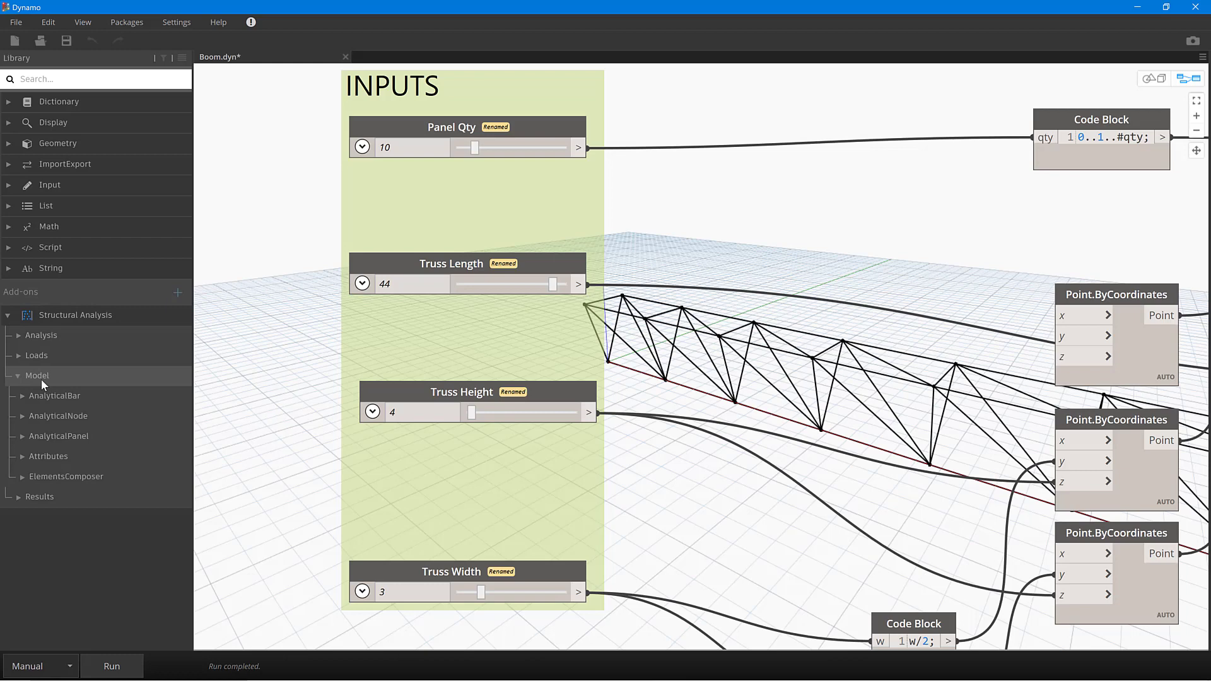
left_click(54, 394)
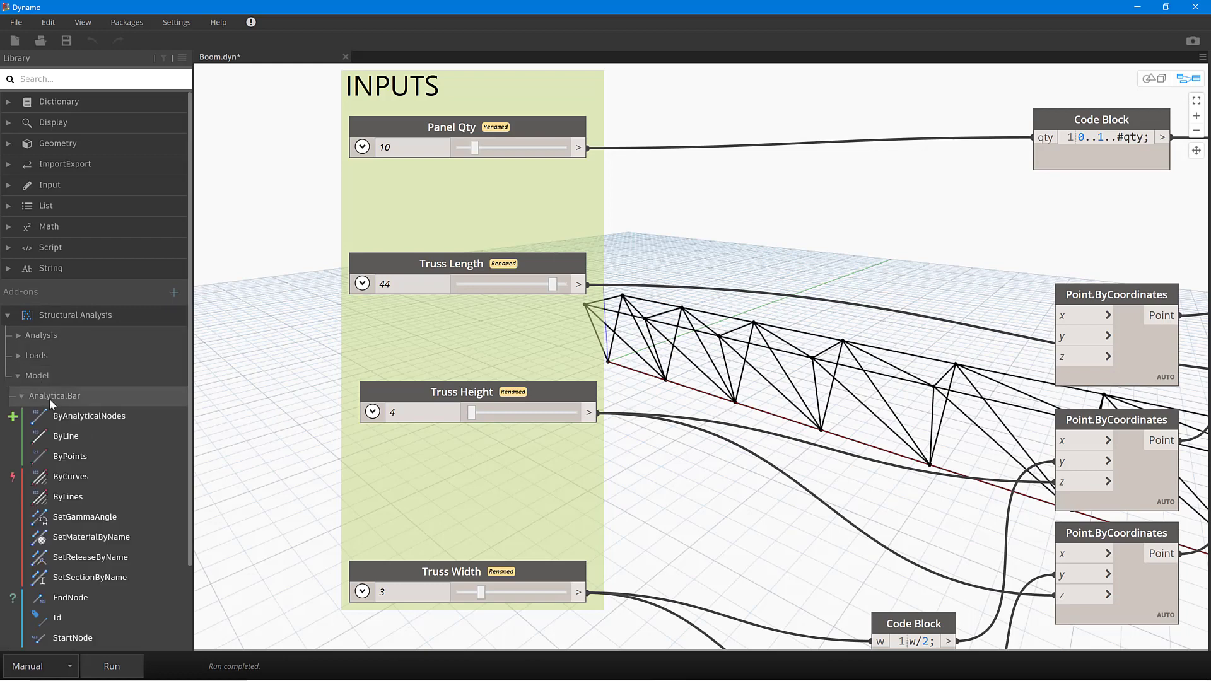
mouse_move(88, 415)
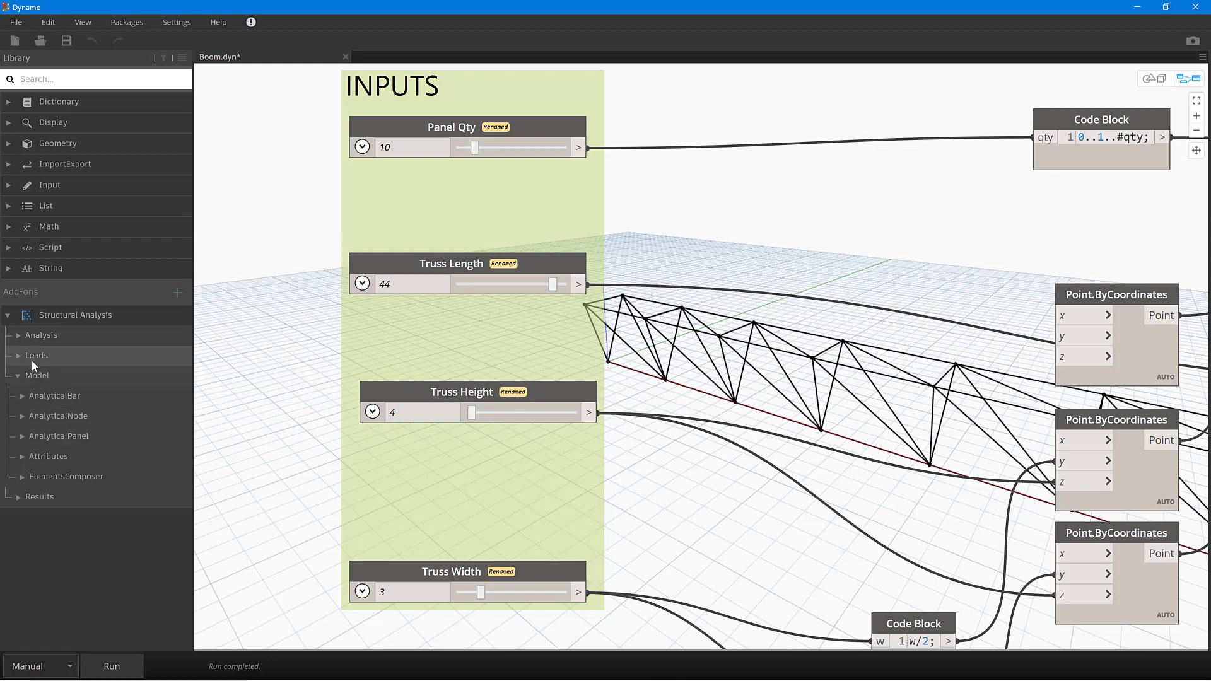
- Browse Loads > NodalLoad, then expand Results > Bar to list the BarForces nodes
left_click(37, 356)
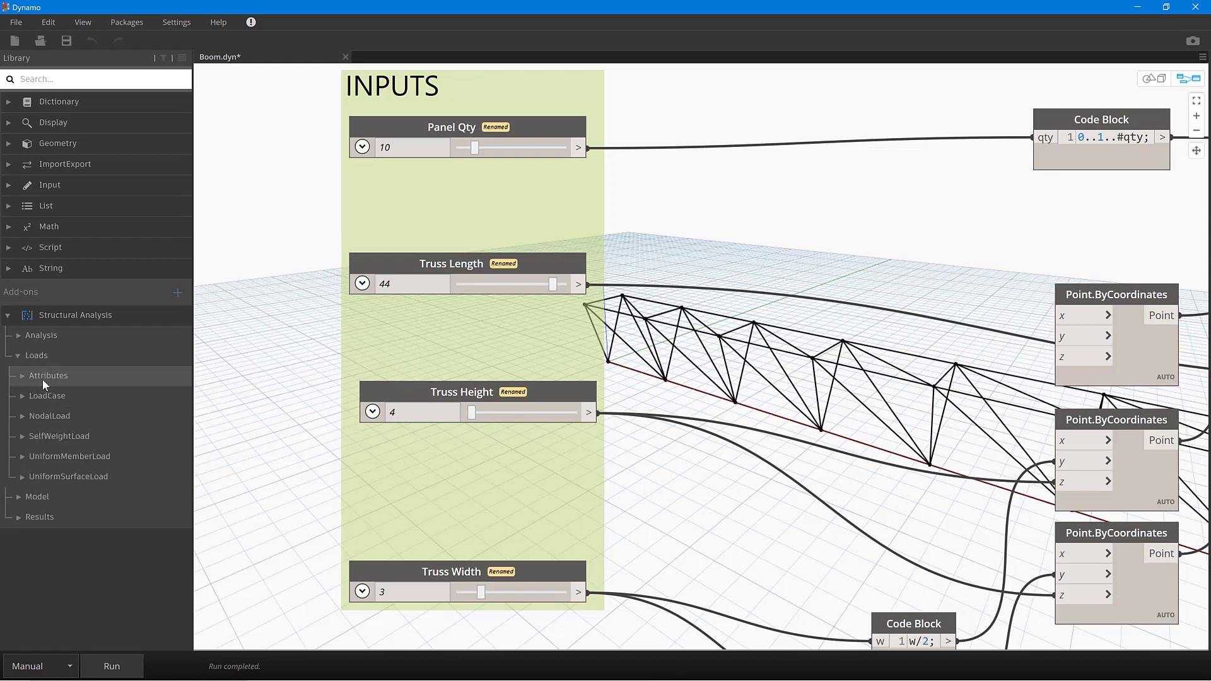
left_click(50, 415)
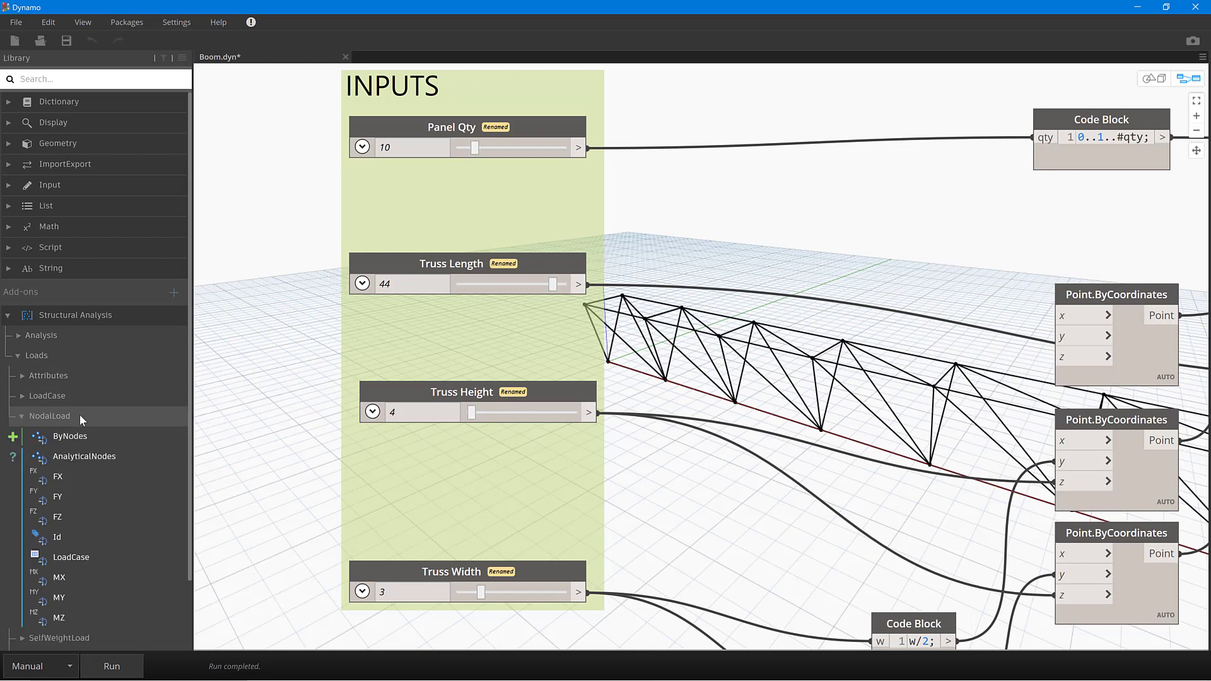
mouse_move(84, 456)
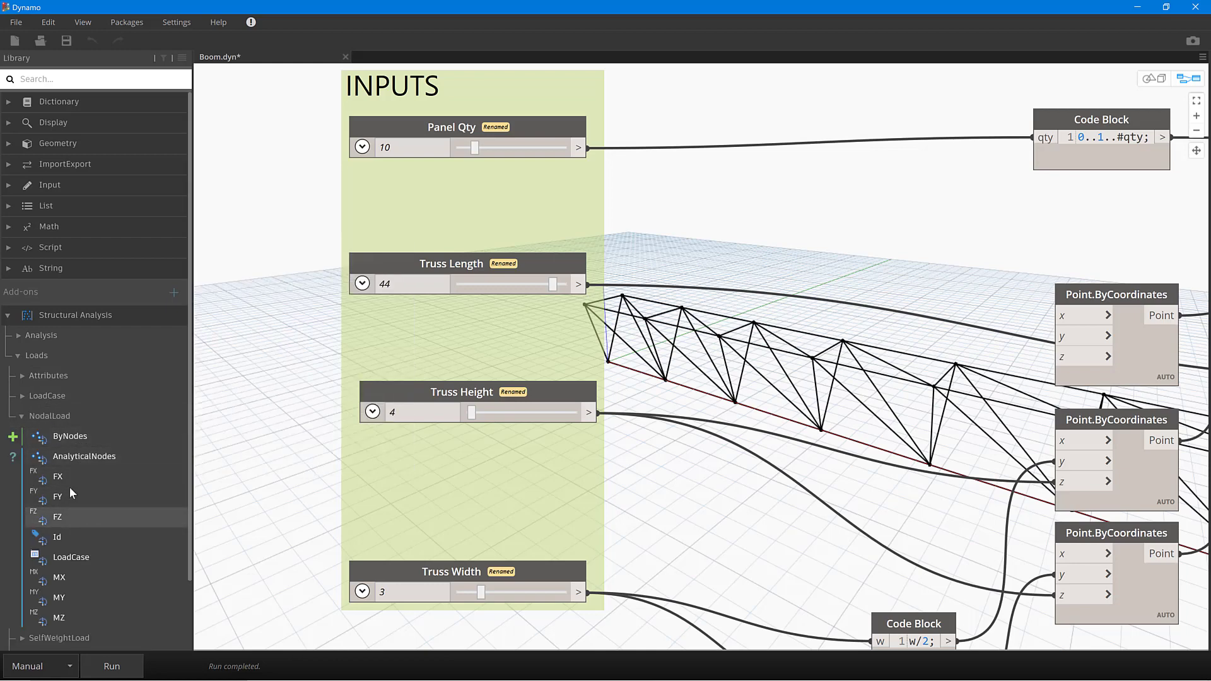
left_click(49, 415)
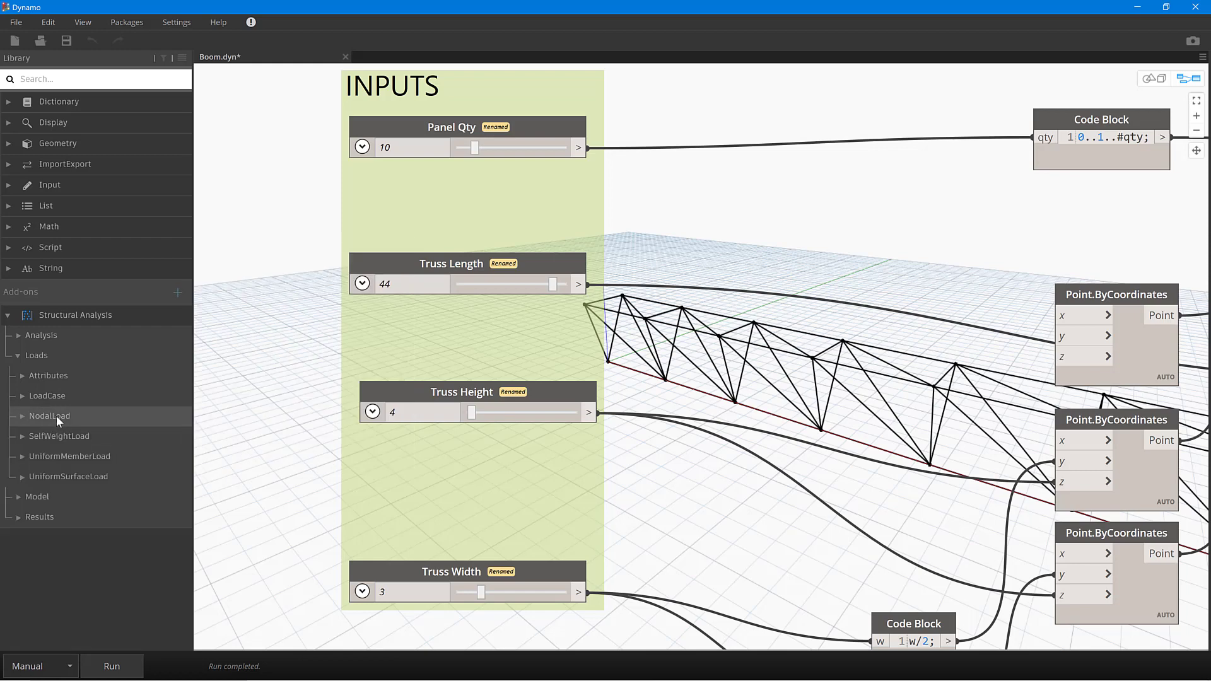
mouse_move(42, 517)
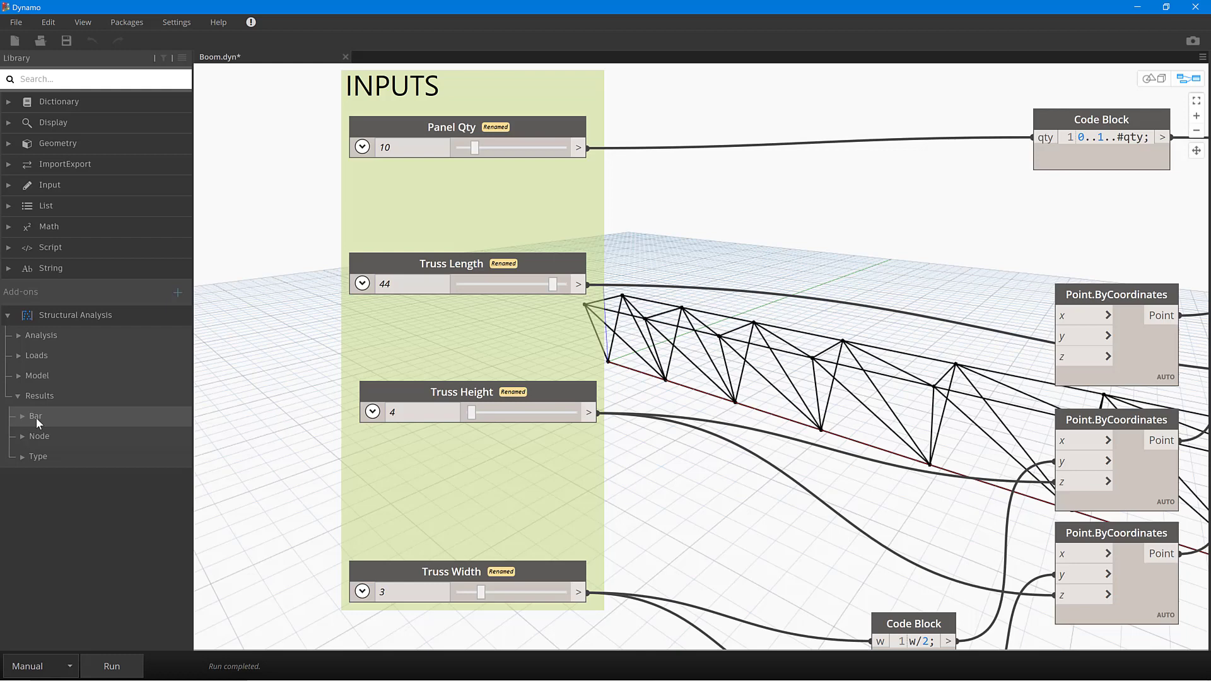
left_click(35, 415)
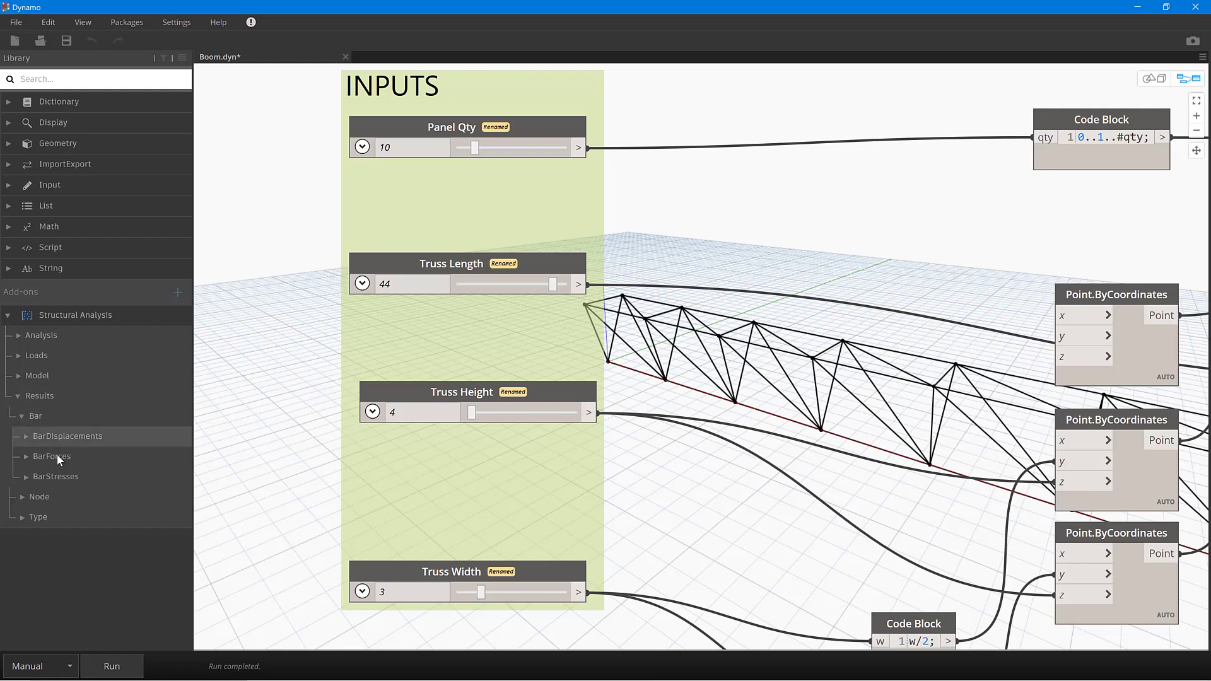
left_click(51, 456)
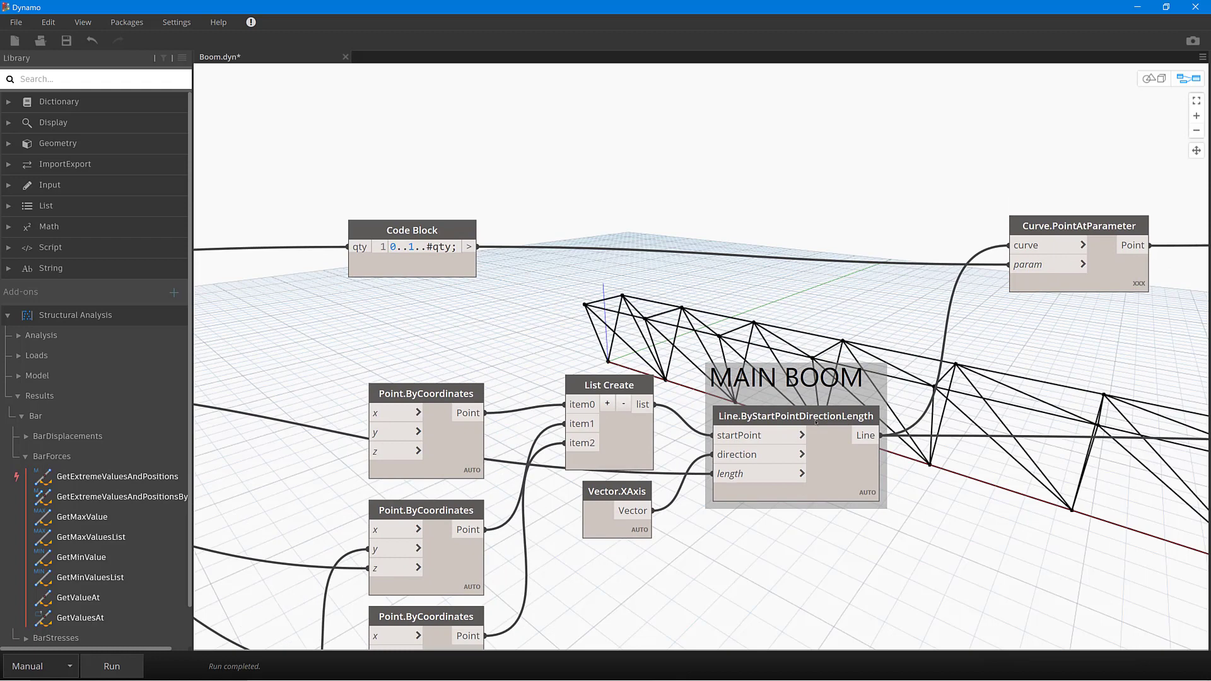
- Bring the MAIN BOOM group of the graph into view
left_click(796, 415)
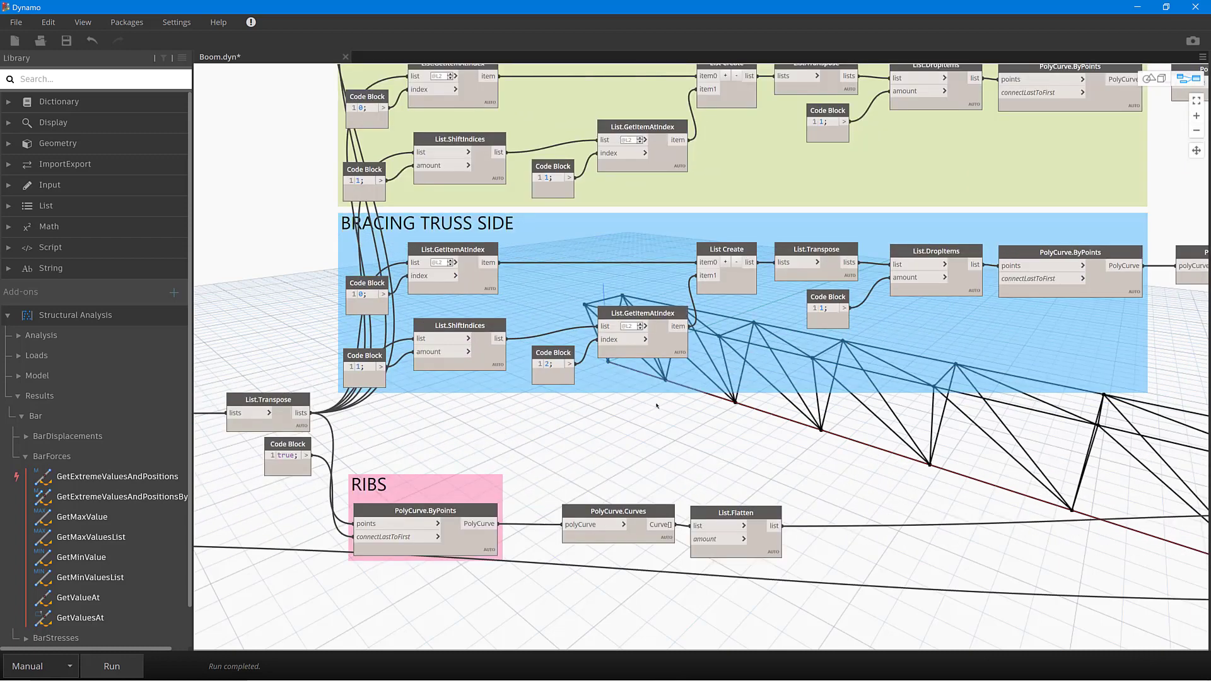
mouse_move(909, 443)
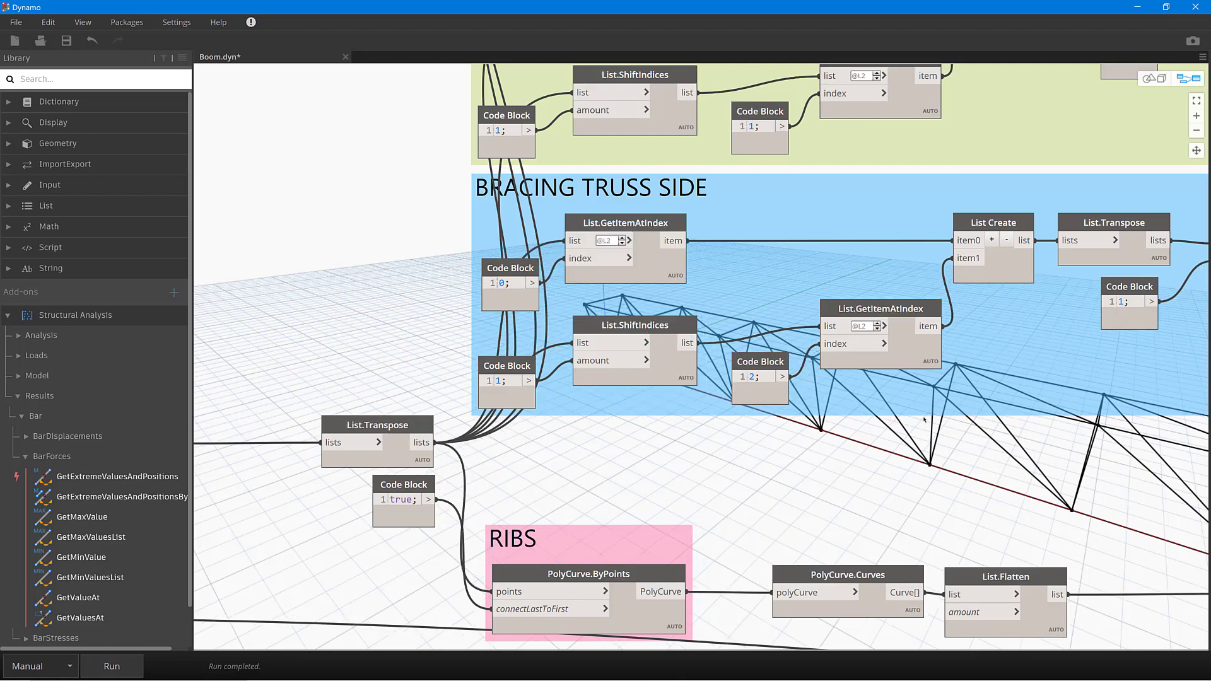
- Zoom the canvas to the BRACING TRUSS SIDE and RIBS groups
scroll("down", 3)
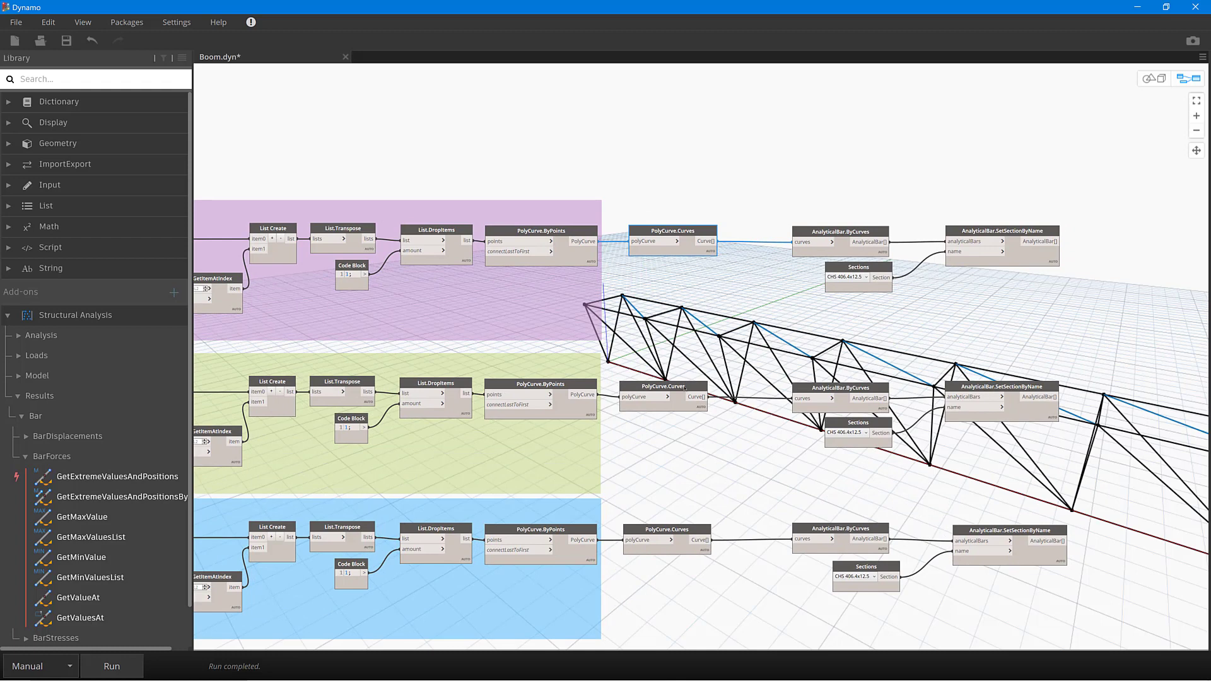
mouse_move(662, 396)
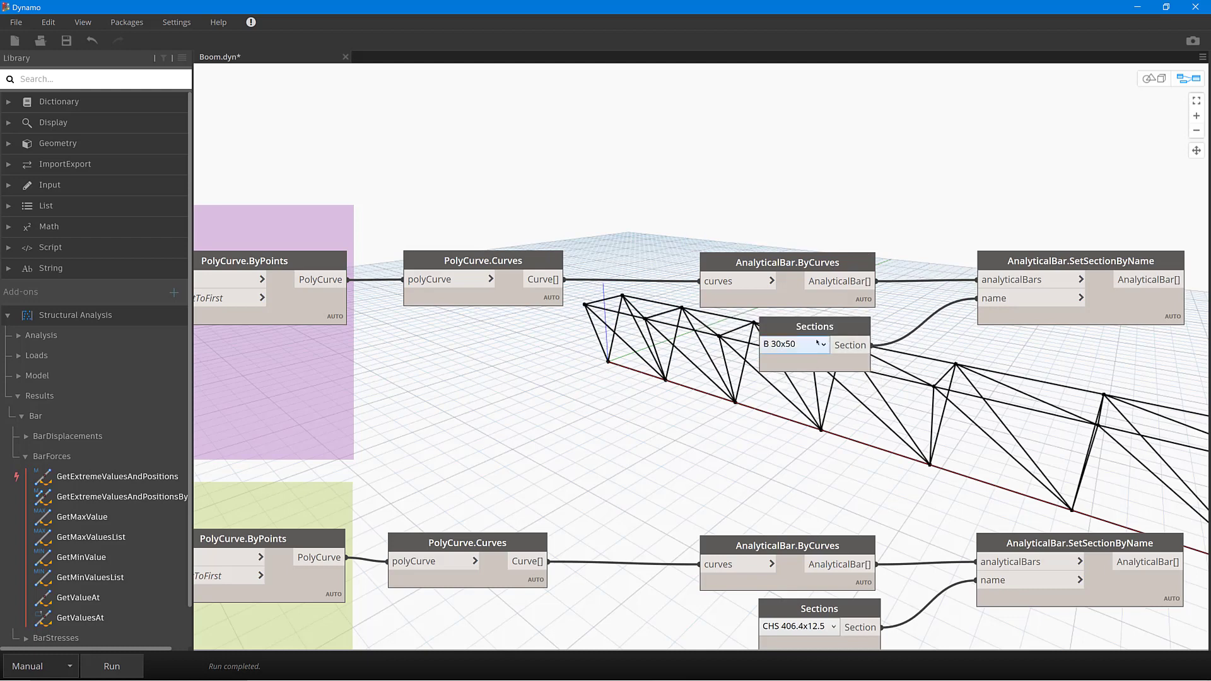
- Pick a different steel section for the top bracing AnalyticalBar group
left_click(794, 344)
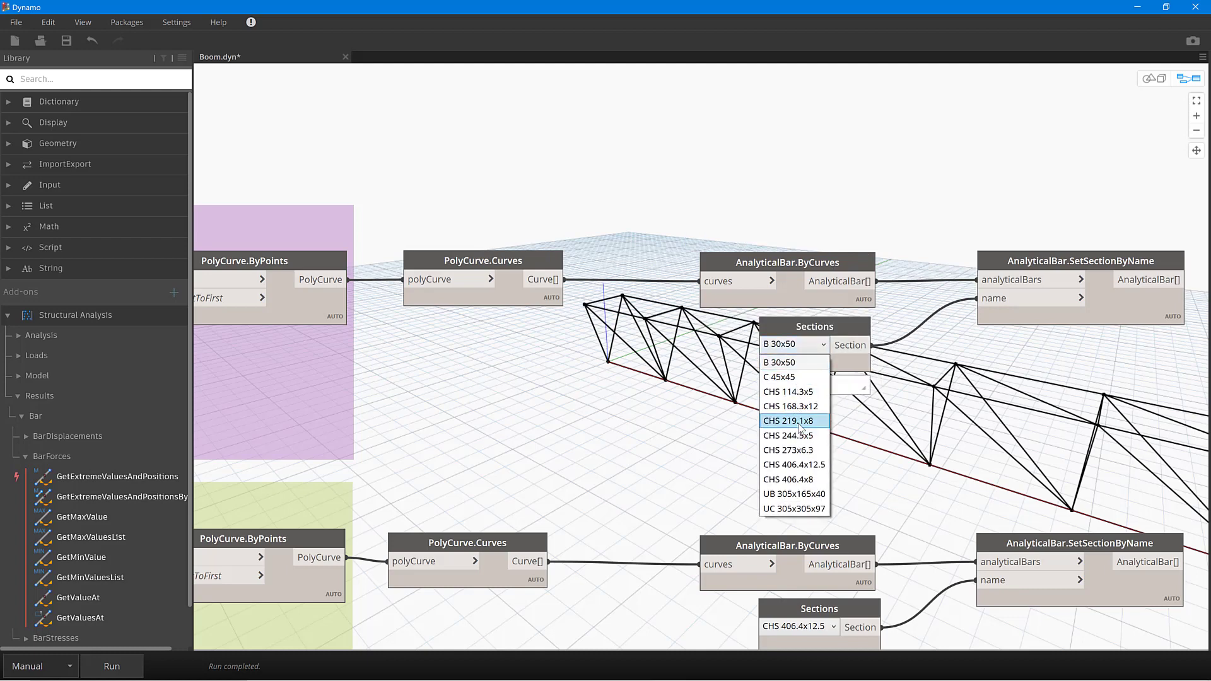
left_click(786, 420)
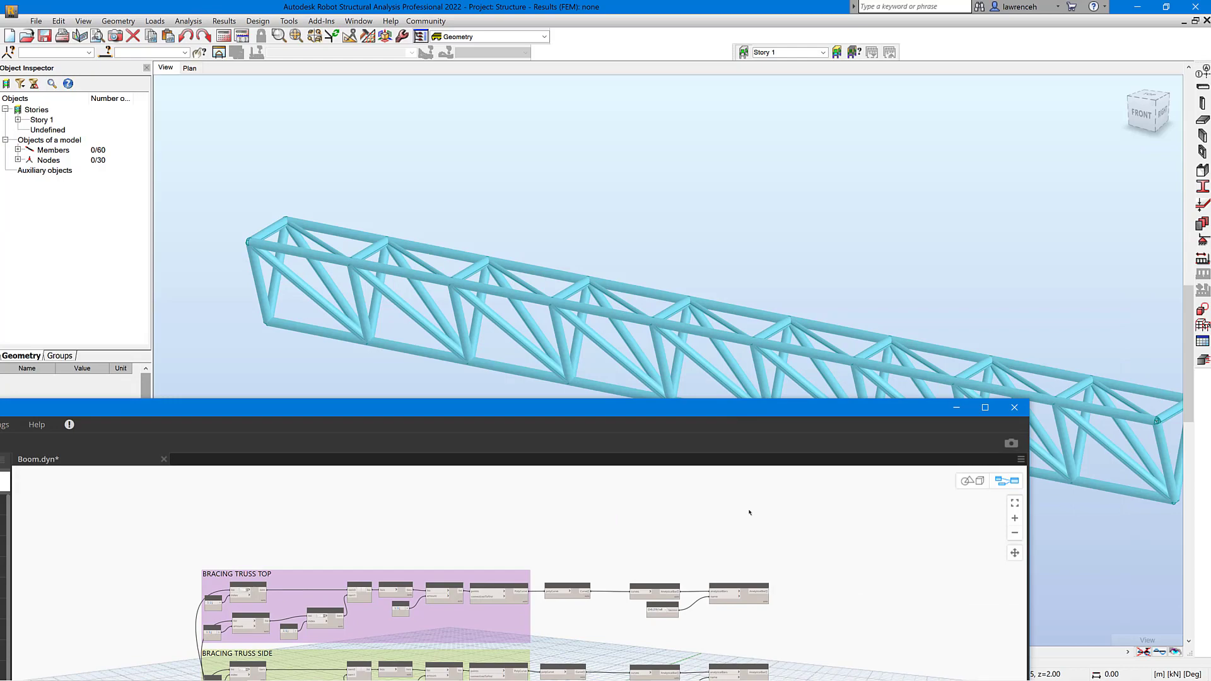
mouse_move(735, 510)
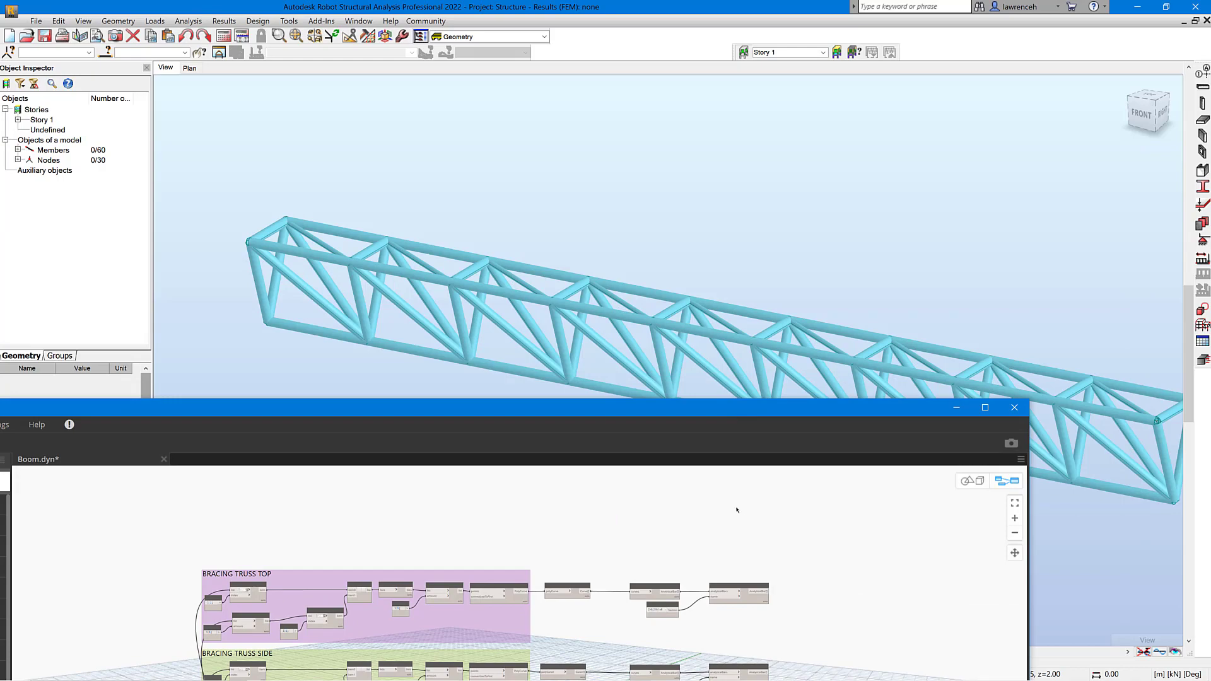